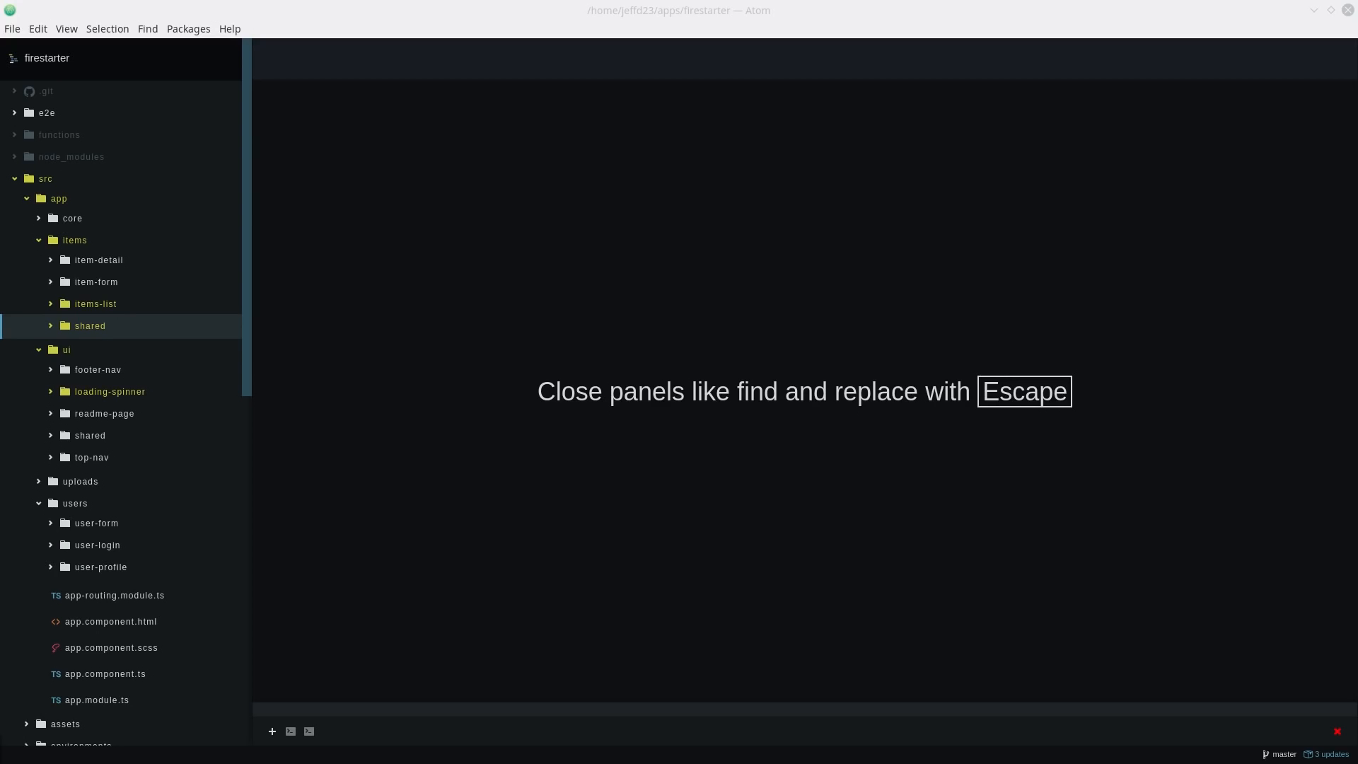
# Expand items/shared in the project tree, revealing item.service.ts and item.ts.
pyautogui.click(88, 325)
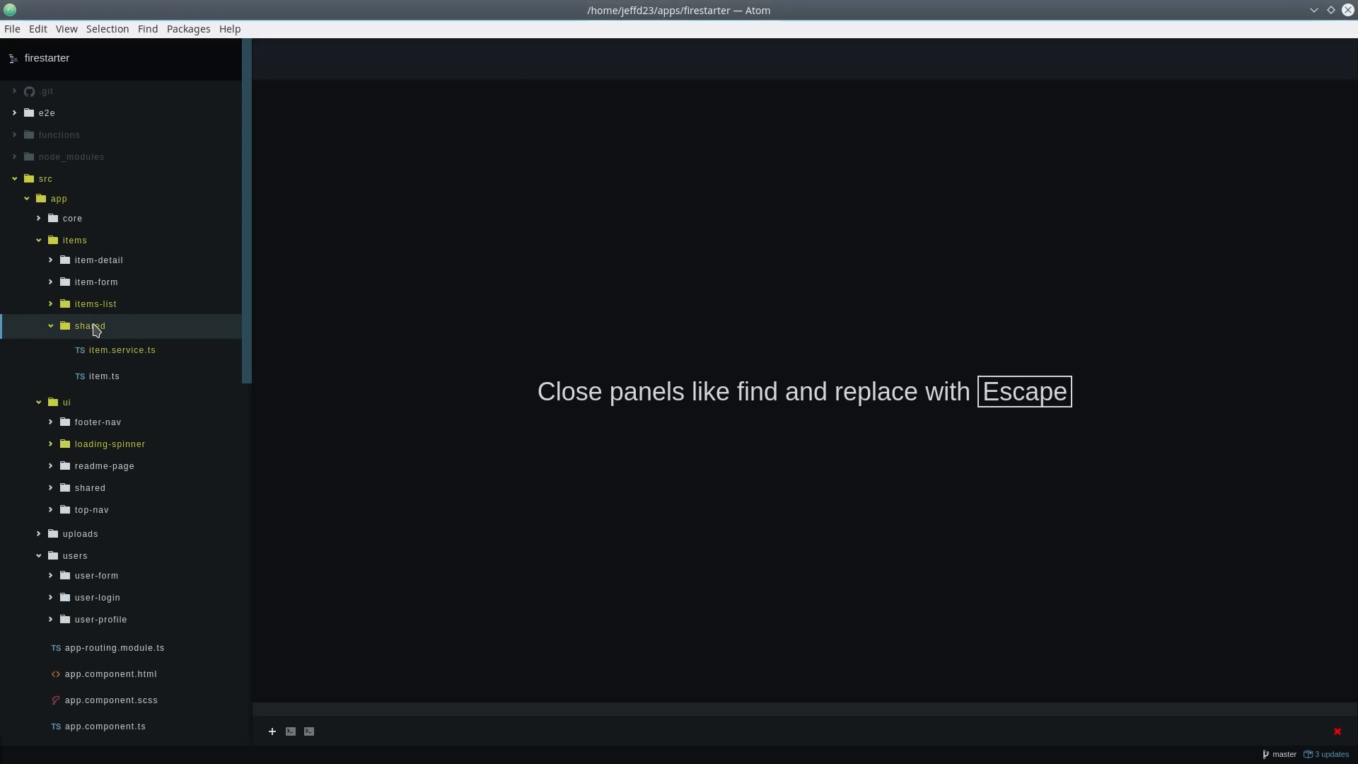
pyautogui.doubleClick(121, 349)
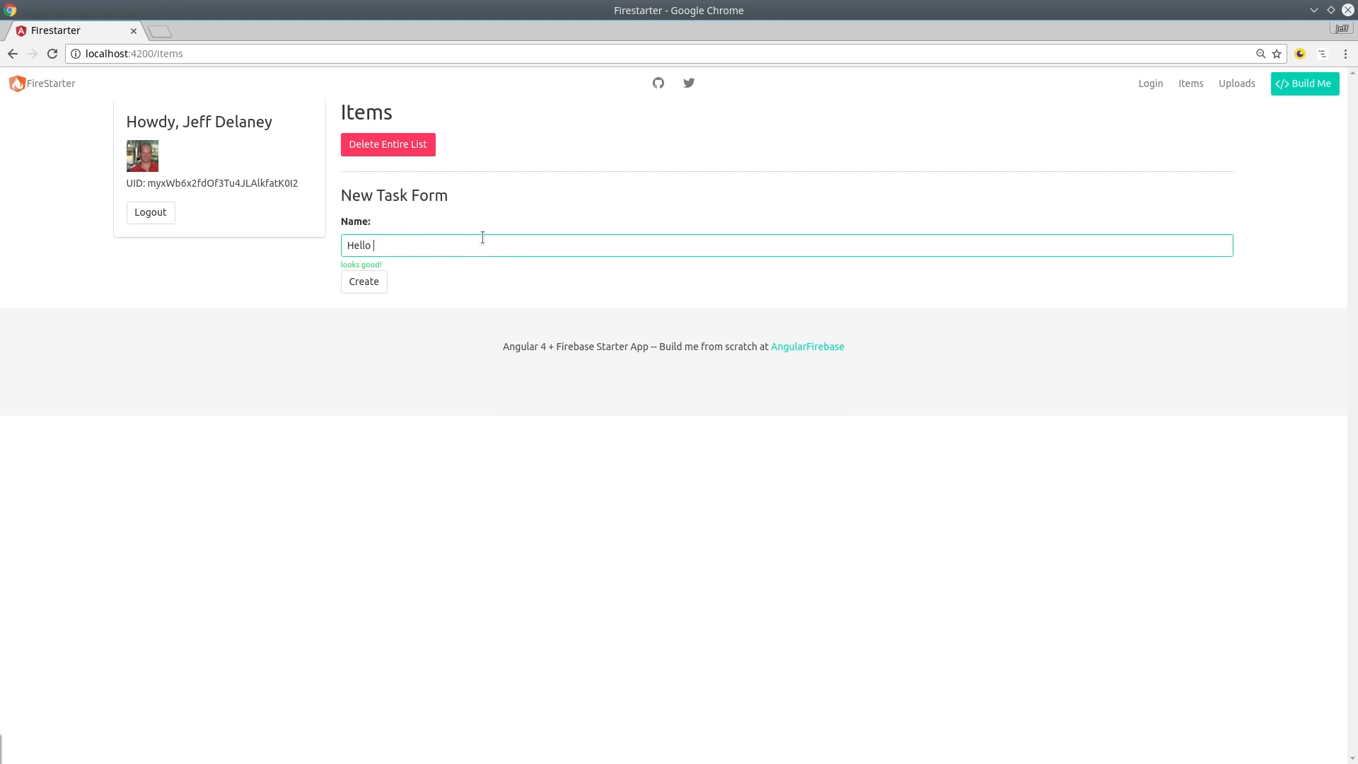
# Create a new task named "Hello" from the New Task Form.
pyautogui.click(363, 280)
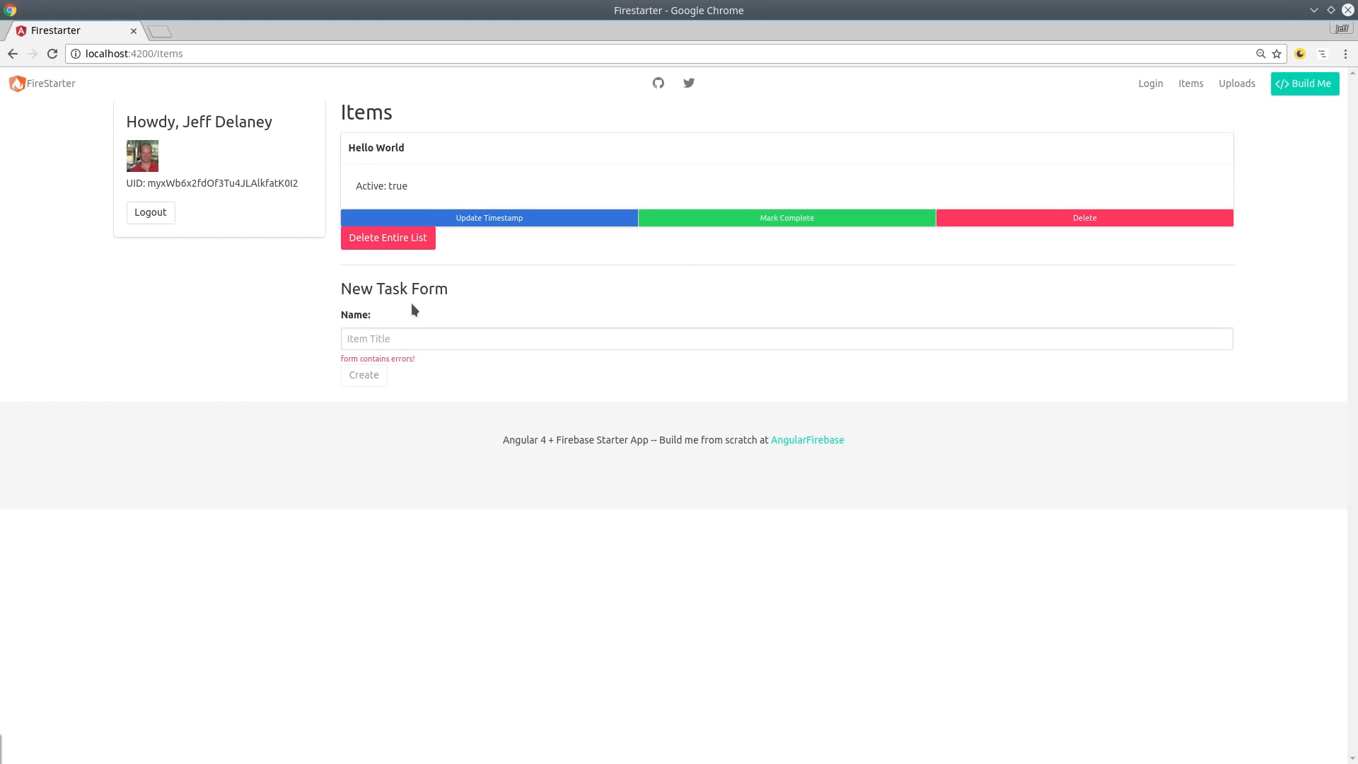
pyautogui.write('Hello')
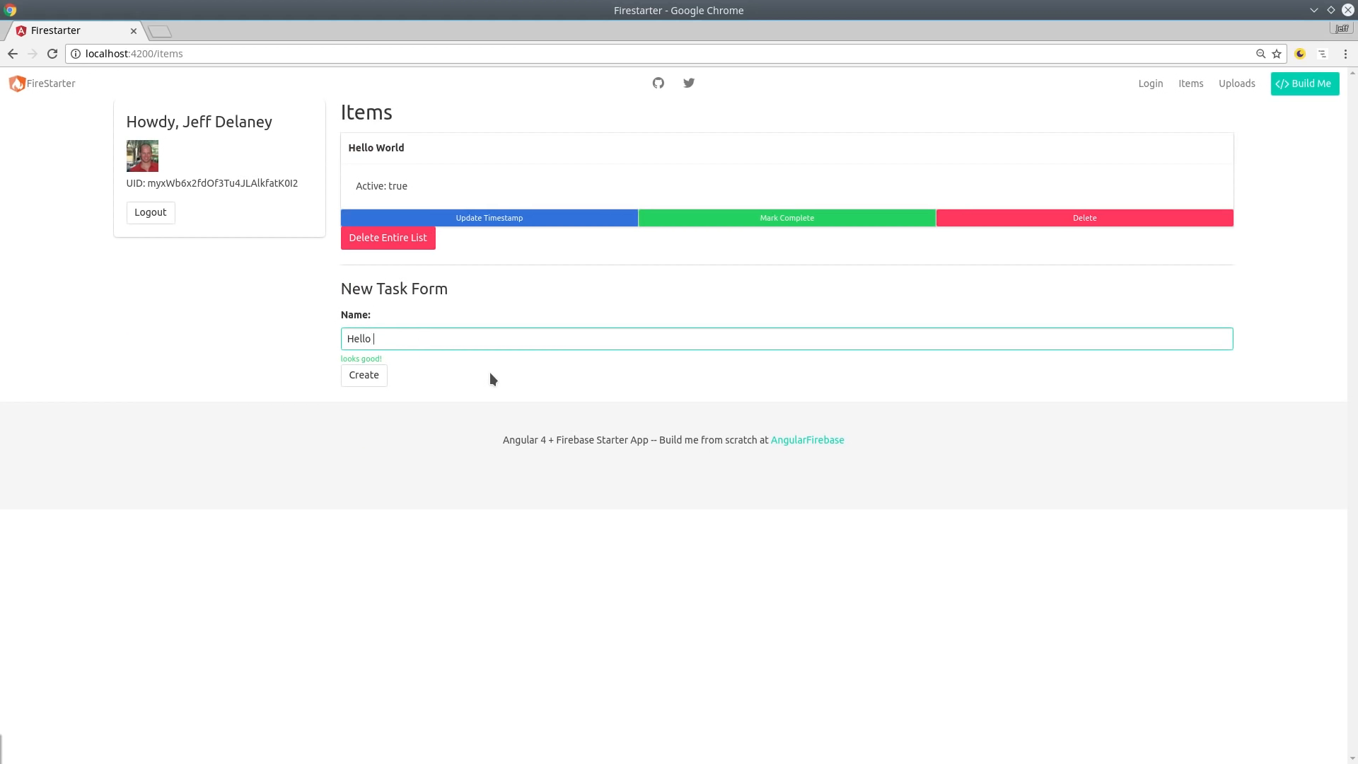
pyautogui.click(364, 373)
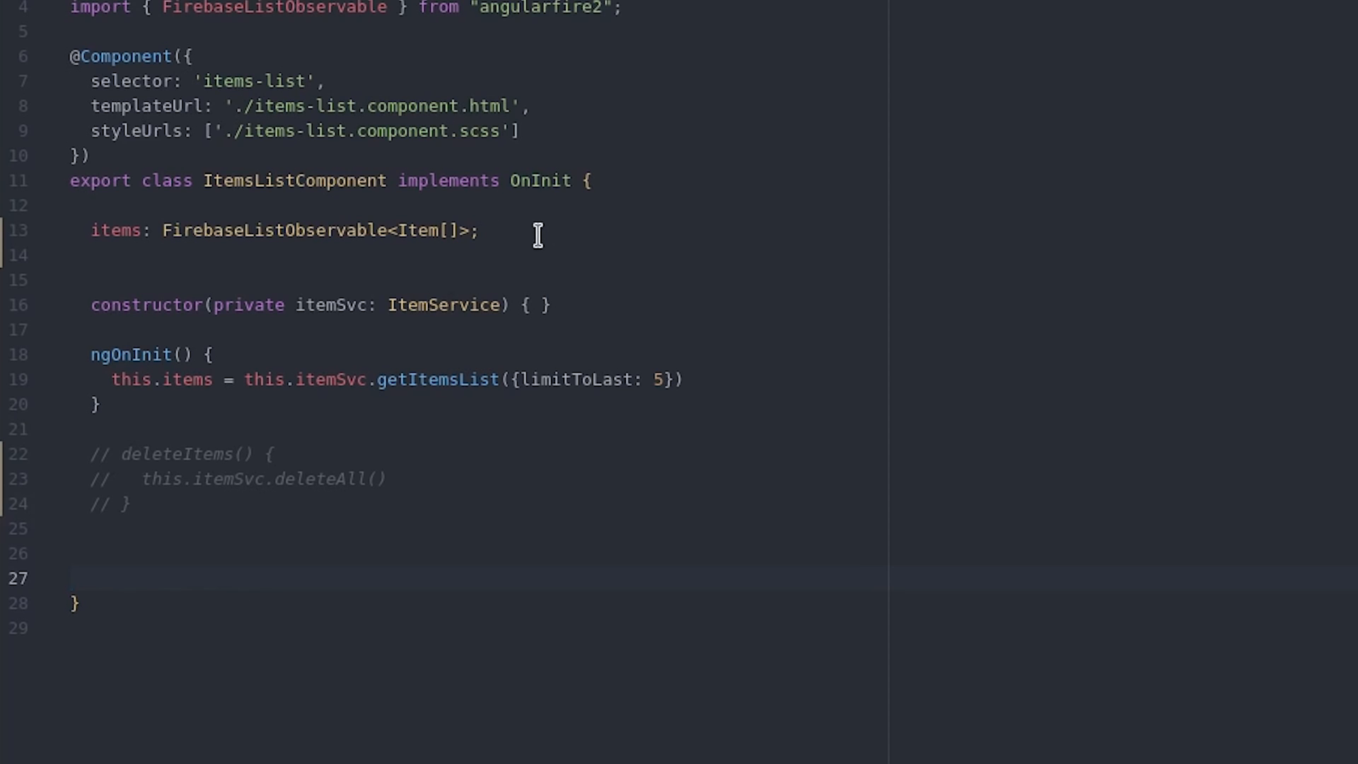
# Declare 'showSpinner: boolean = true' on ItemsListComponent.
pyautogui.write('sho')
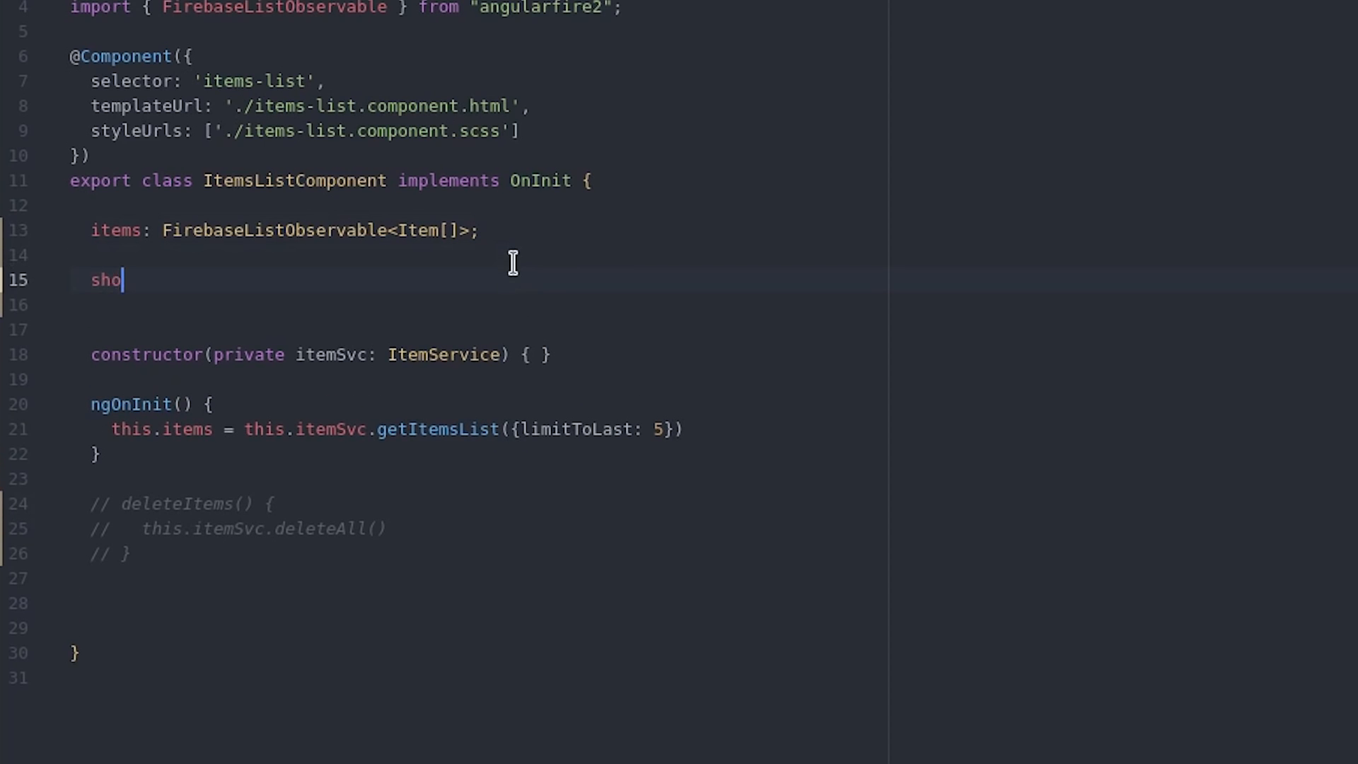
pyautogui.write('wSpinner')
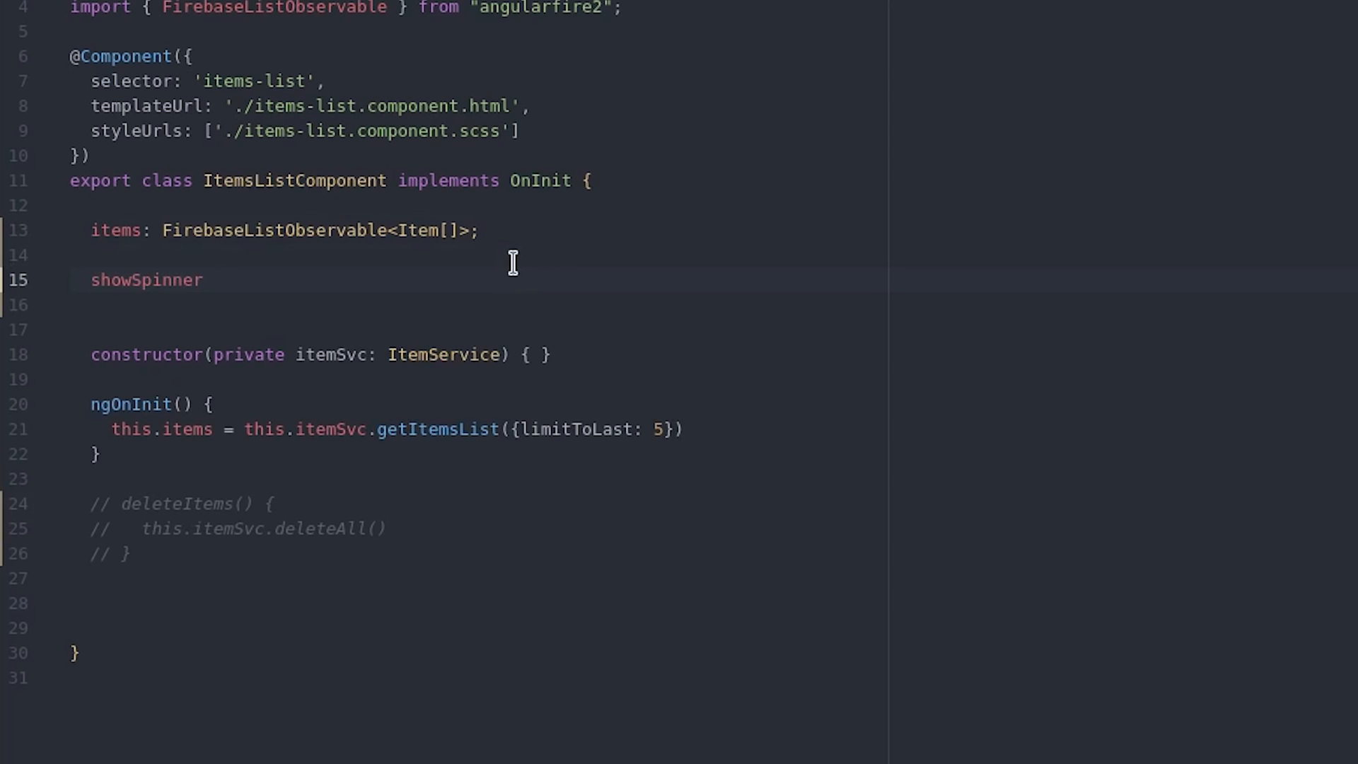
pyautogui.write(': bo')
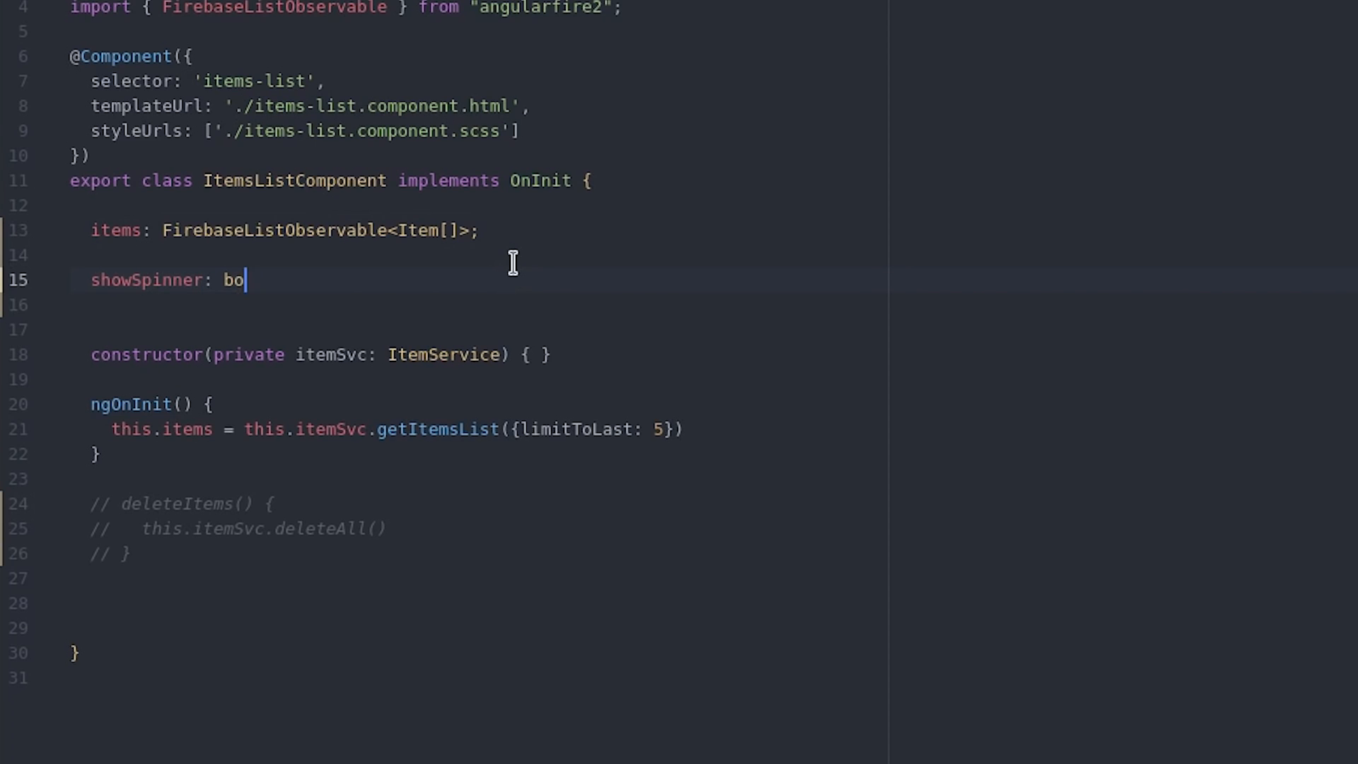
pyautogui.write('olean')
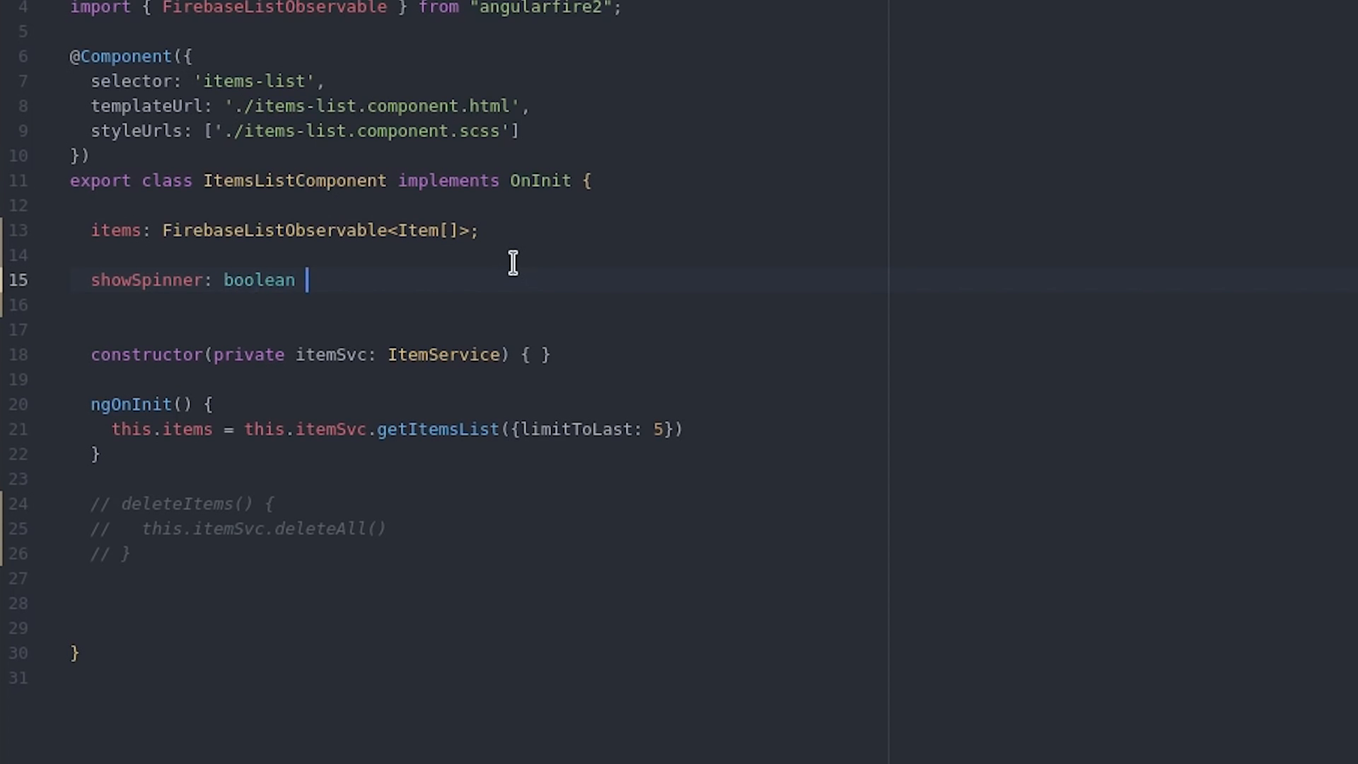
pyautogui.write('= true;')
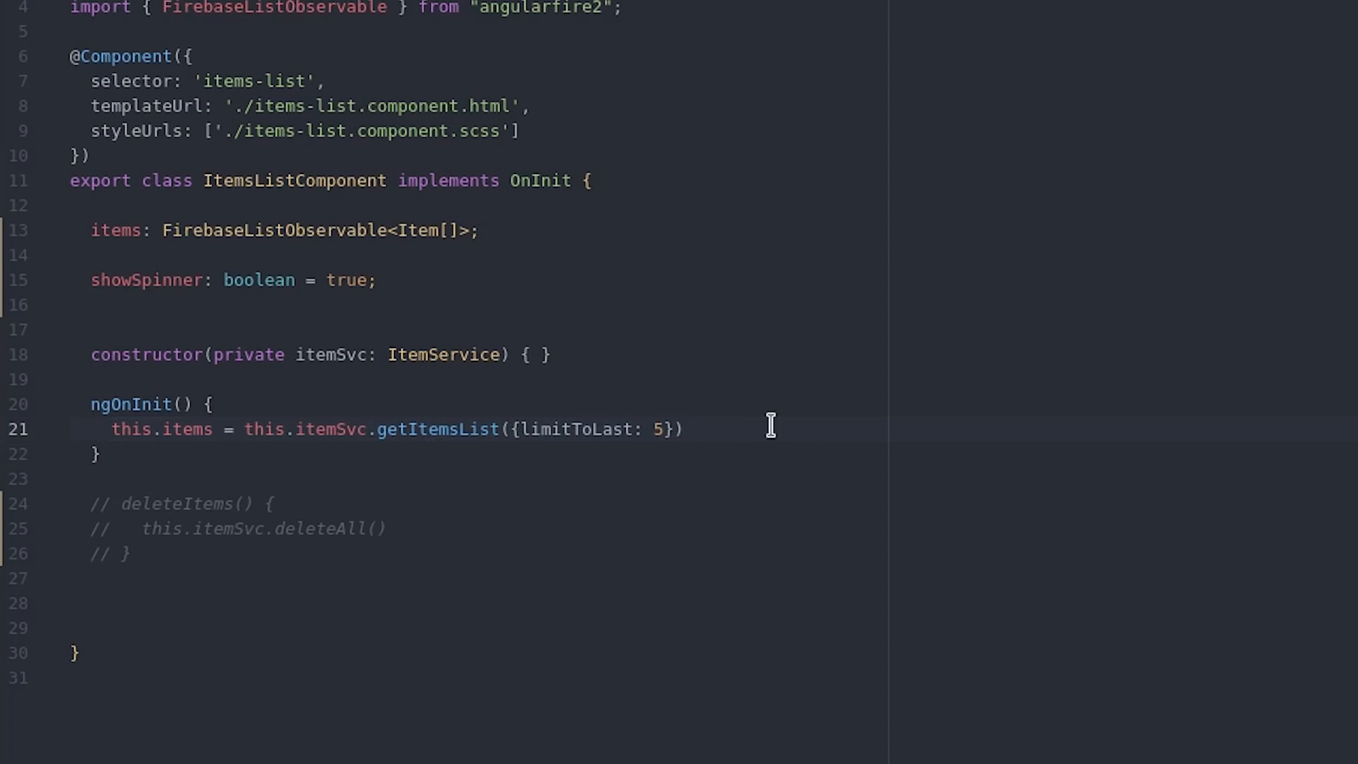
# In ngOnInit, subscribe to this.items and set showSpinner to false on emit.
pyautogui.write('this')
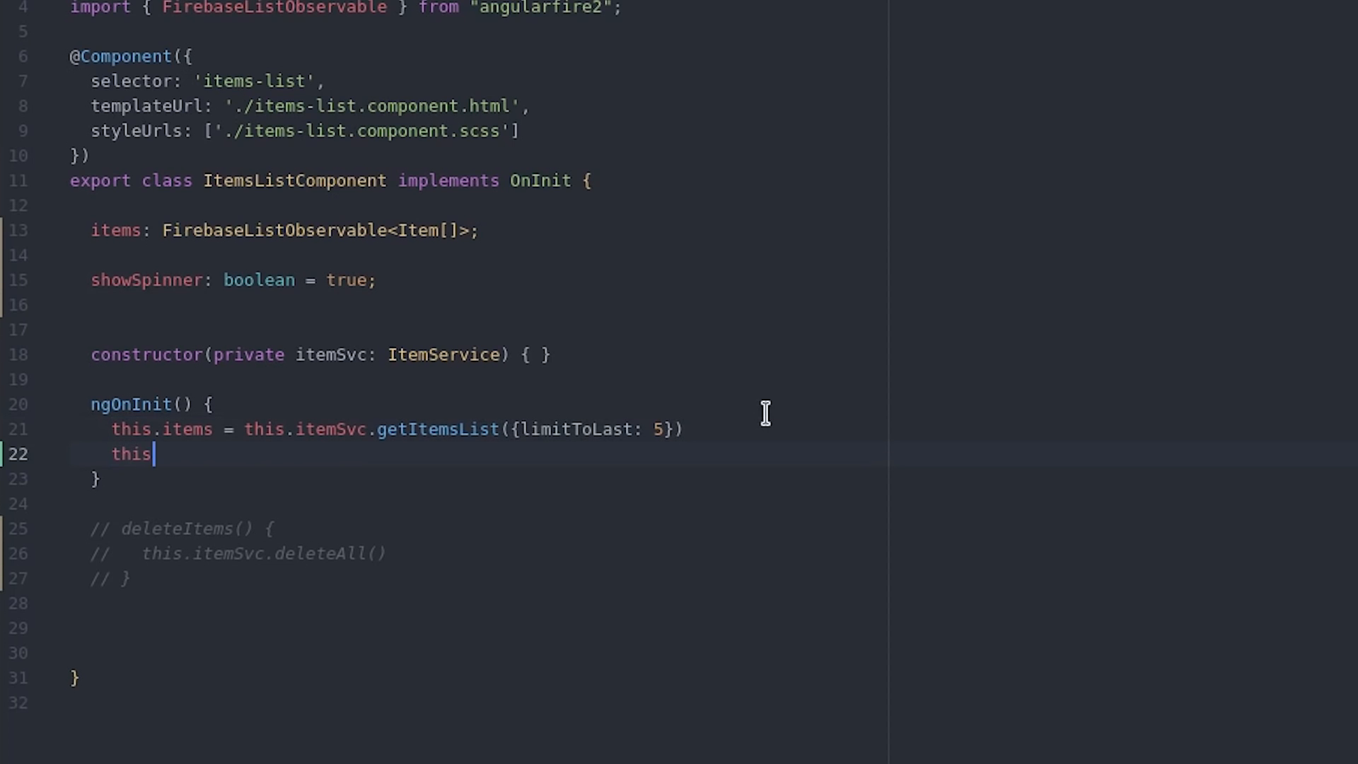
pyautogui.write('.items')
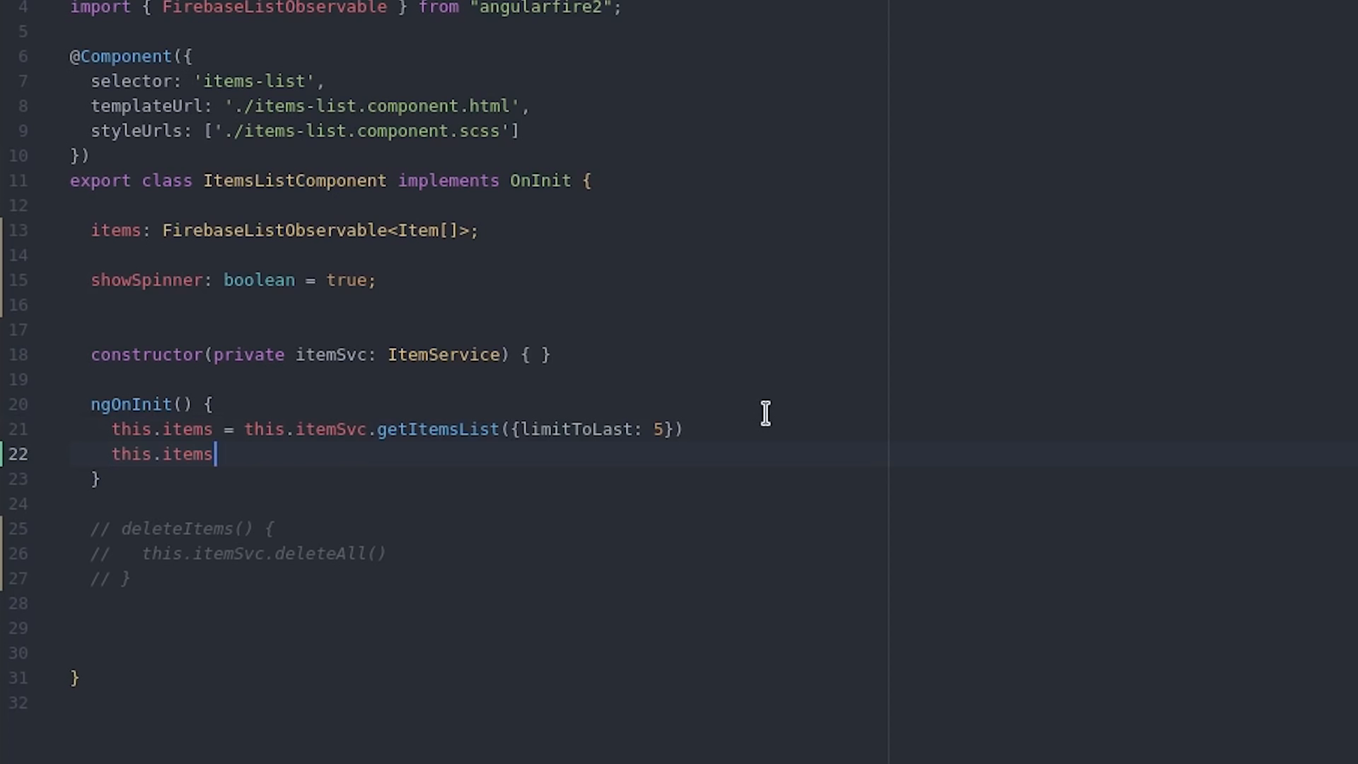
pyautogui.write('.subscr')
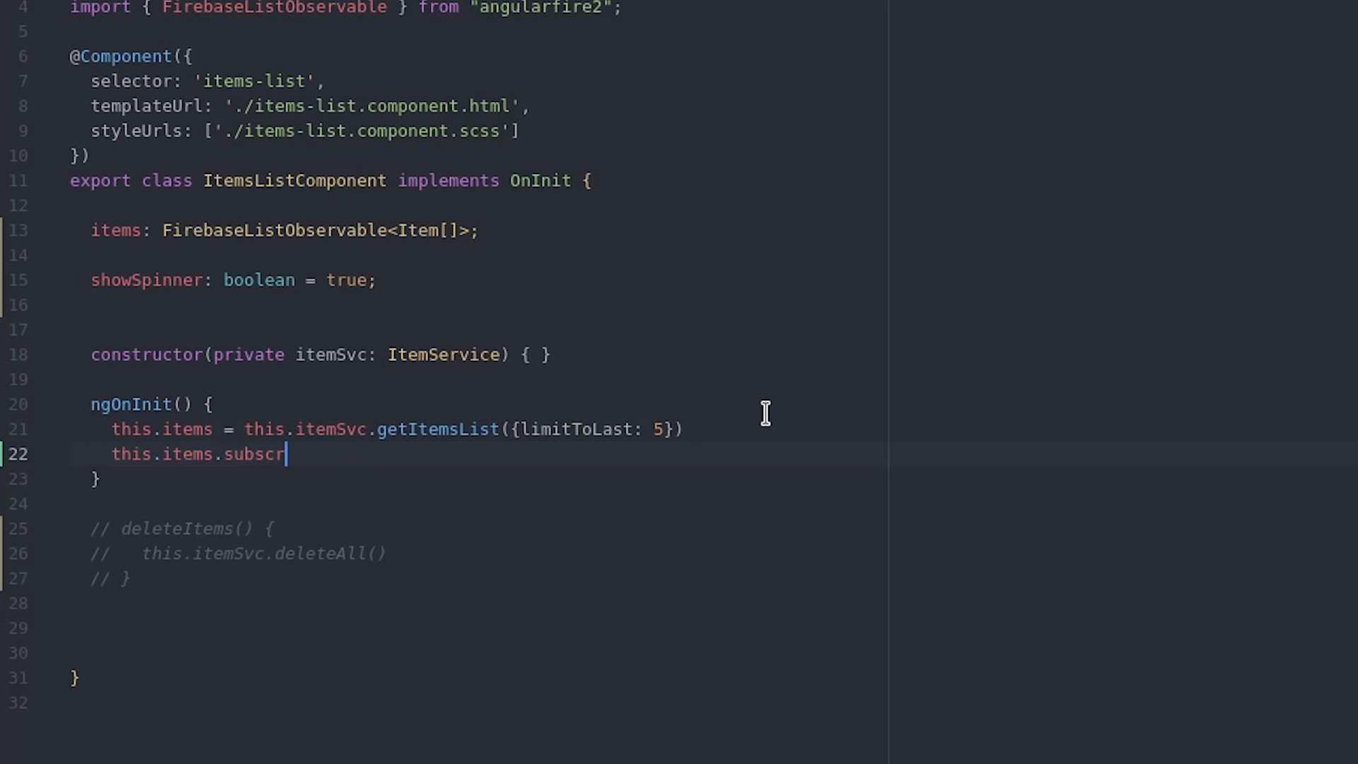
pyautogui.write('ibe()')
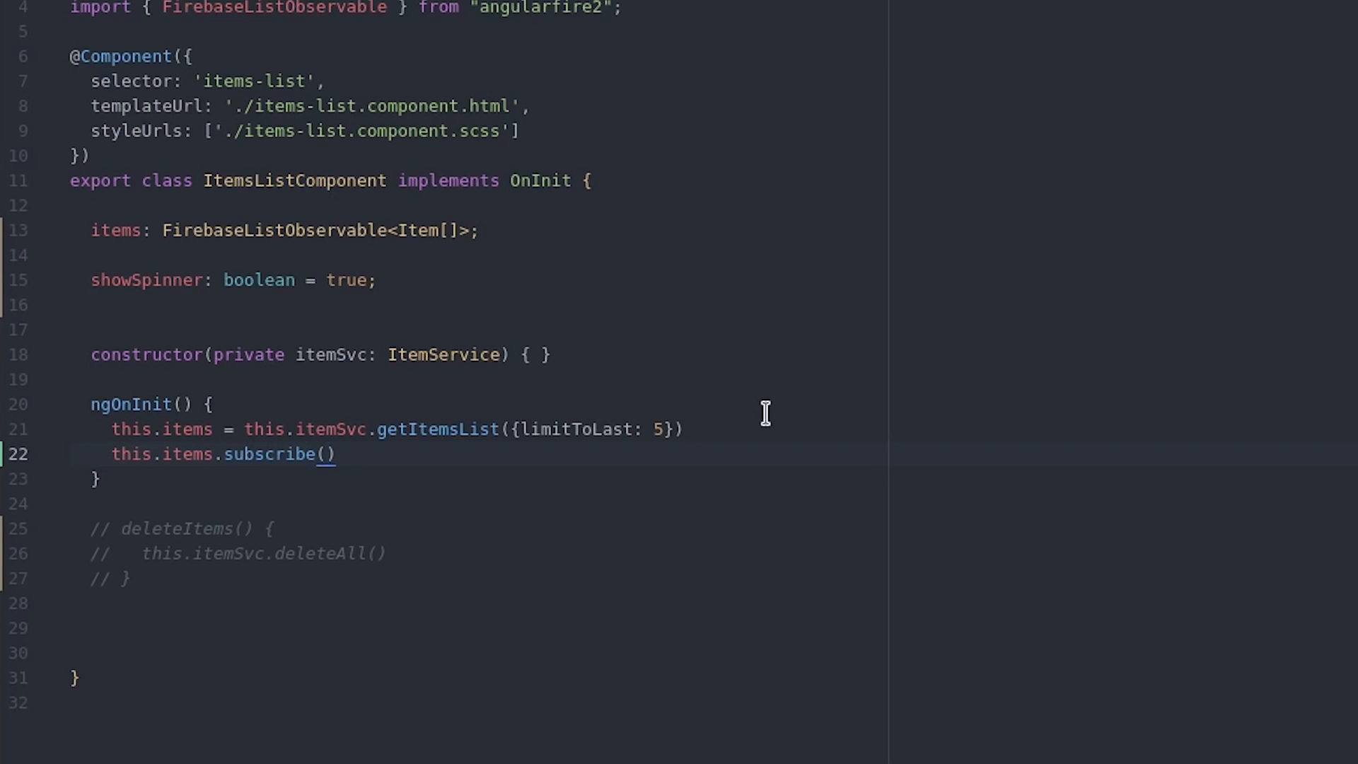
pyautogui.write('(')
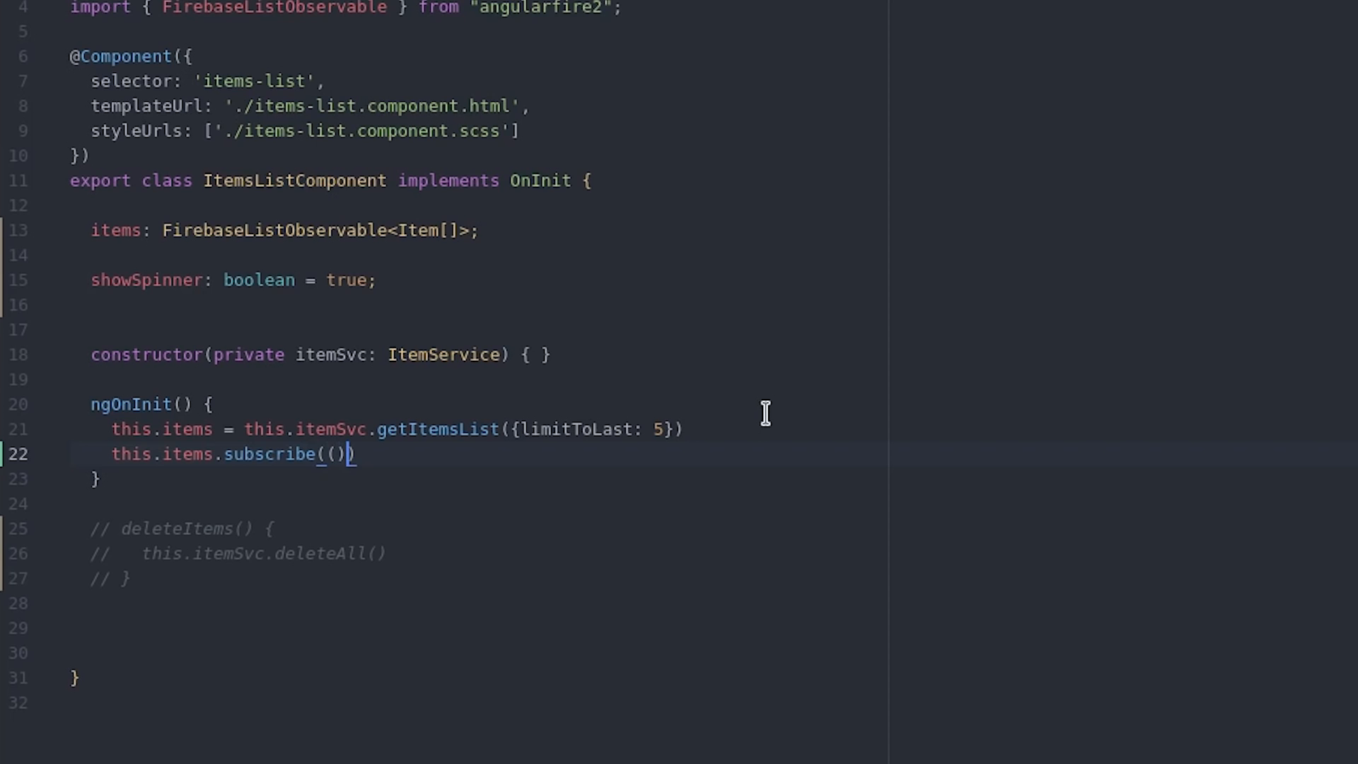
pyautogui.write('=>')
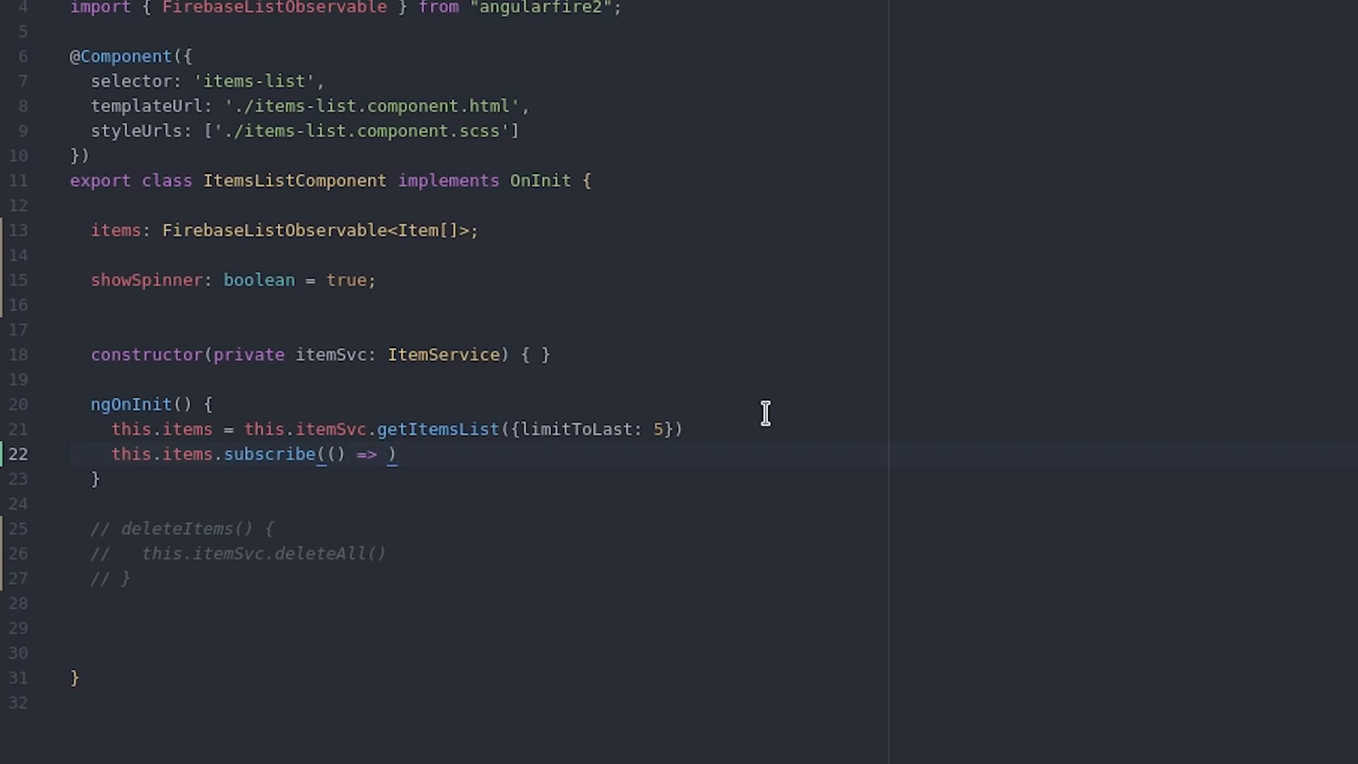
pyautogui.write('this')
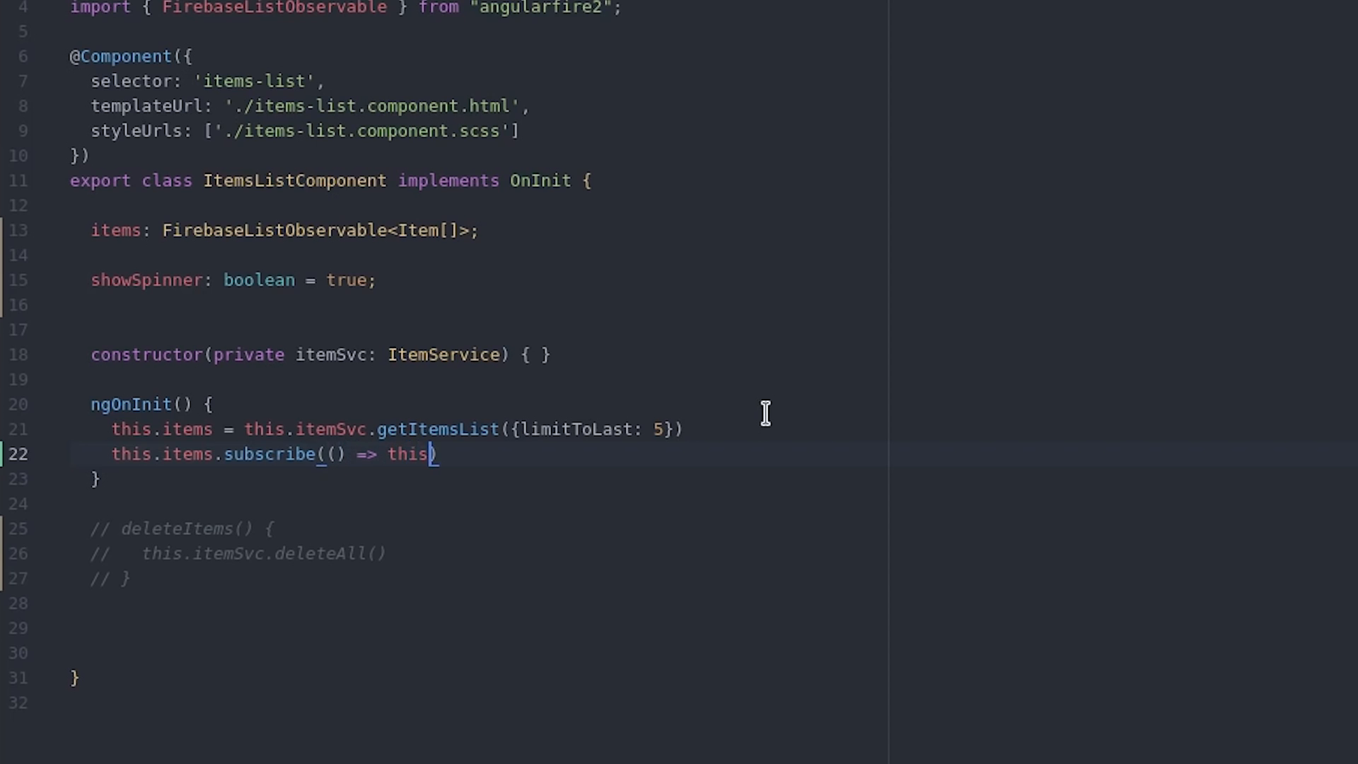
pyautogui.write('.showSpinne')
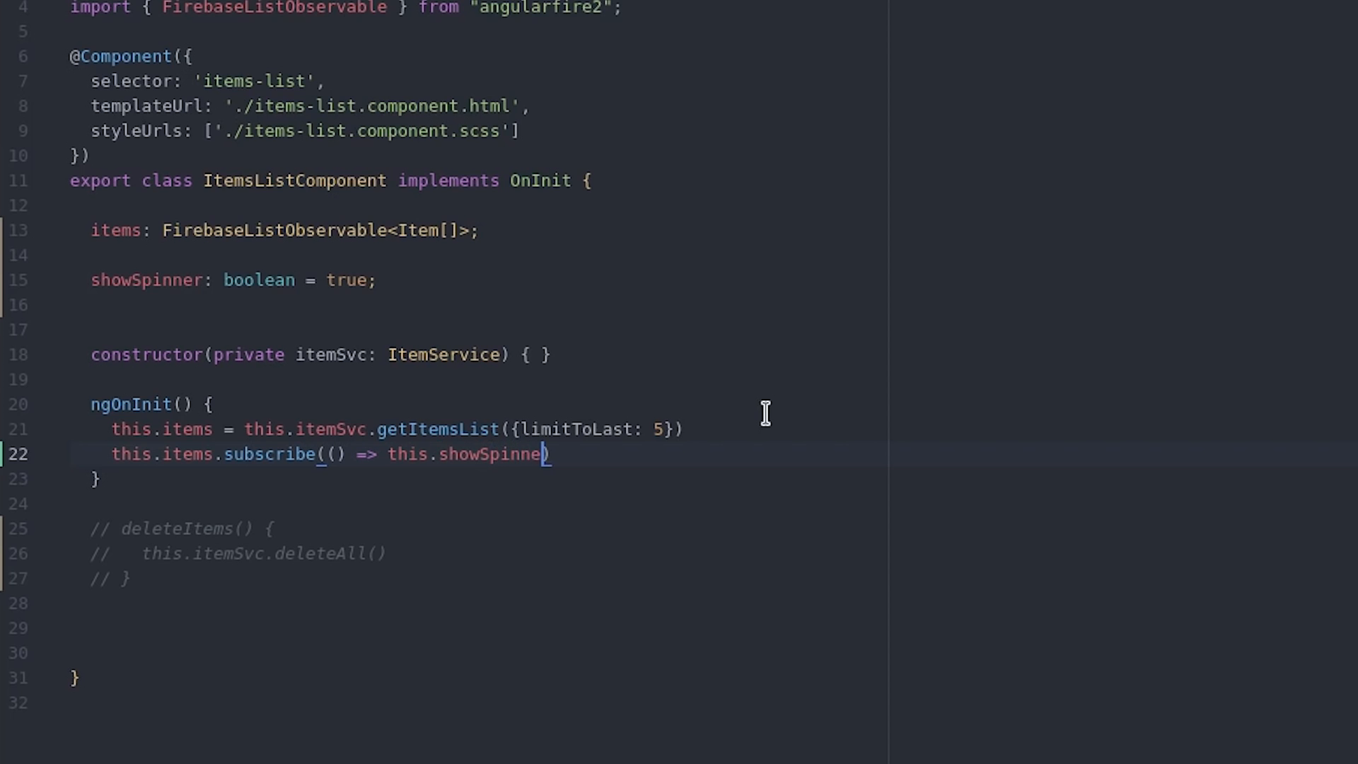
pyautogui.write('= false')
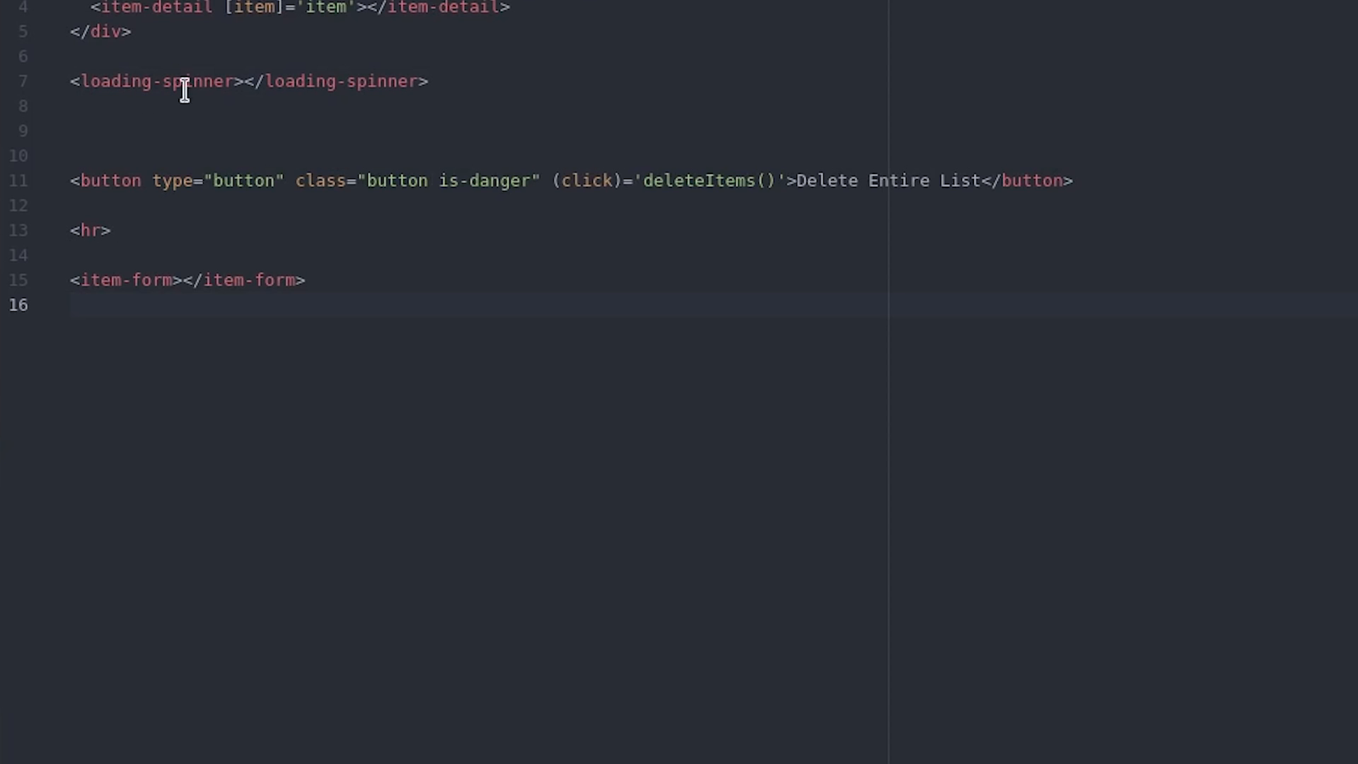
# Add *ngIf="showSpinner" to the <loading-spinner> tag in items-list.component.html.
pyautogui.write('" "')
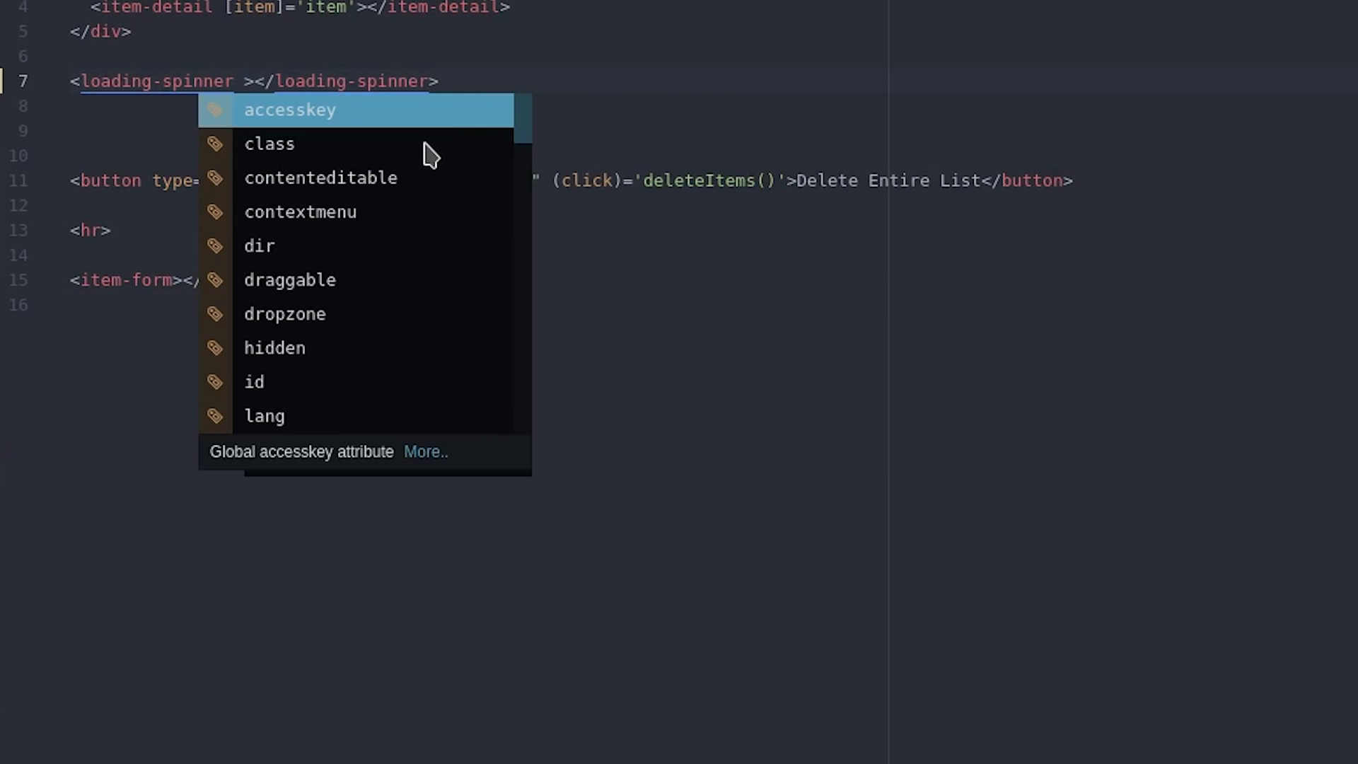
pyautogui.write('*ngIf="showSpinner"')
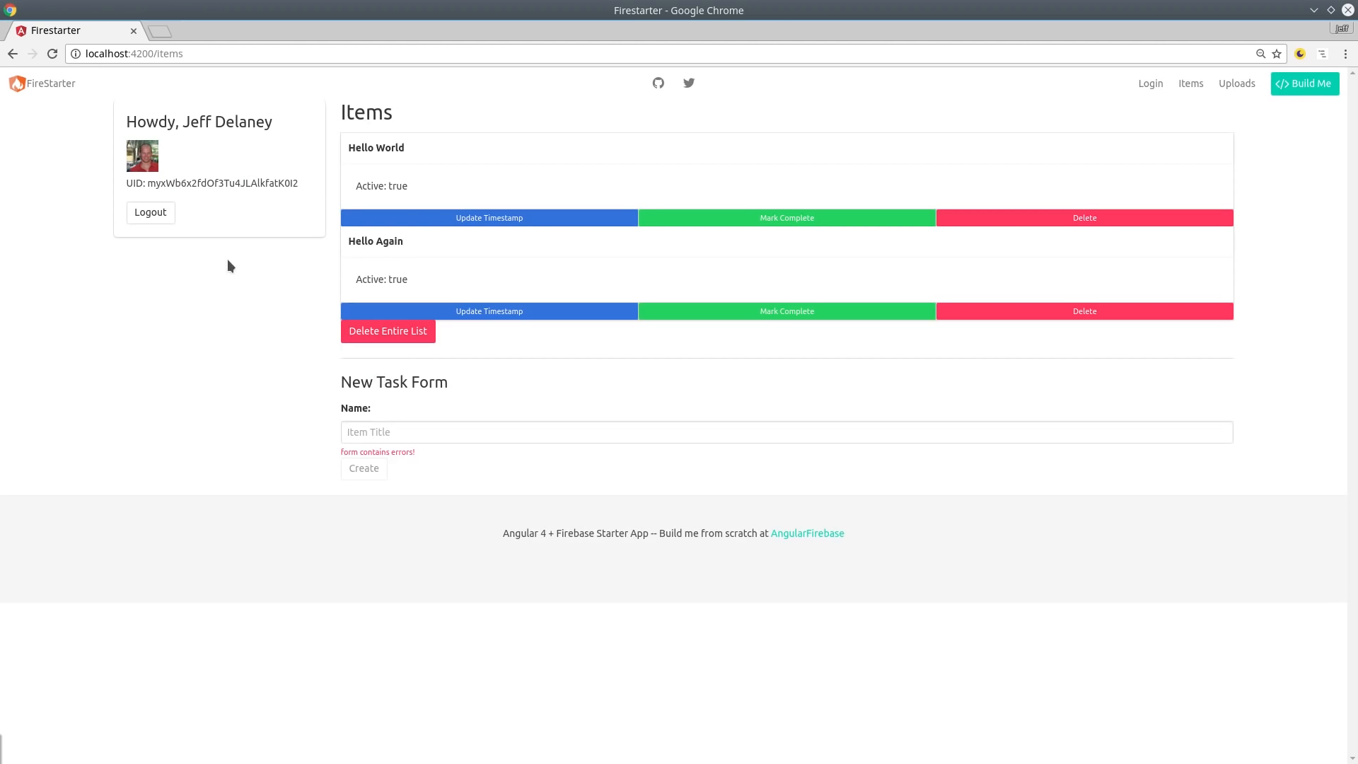
pyautogui.click(785, 432)
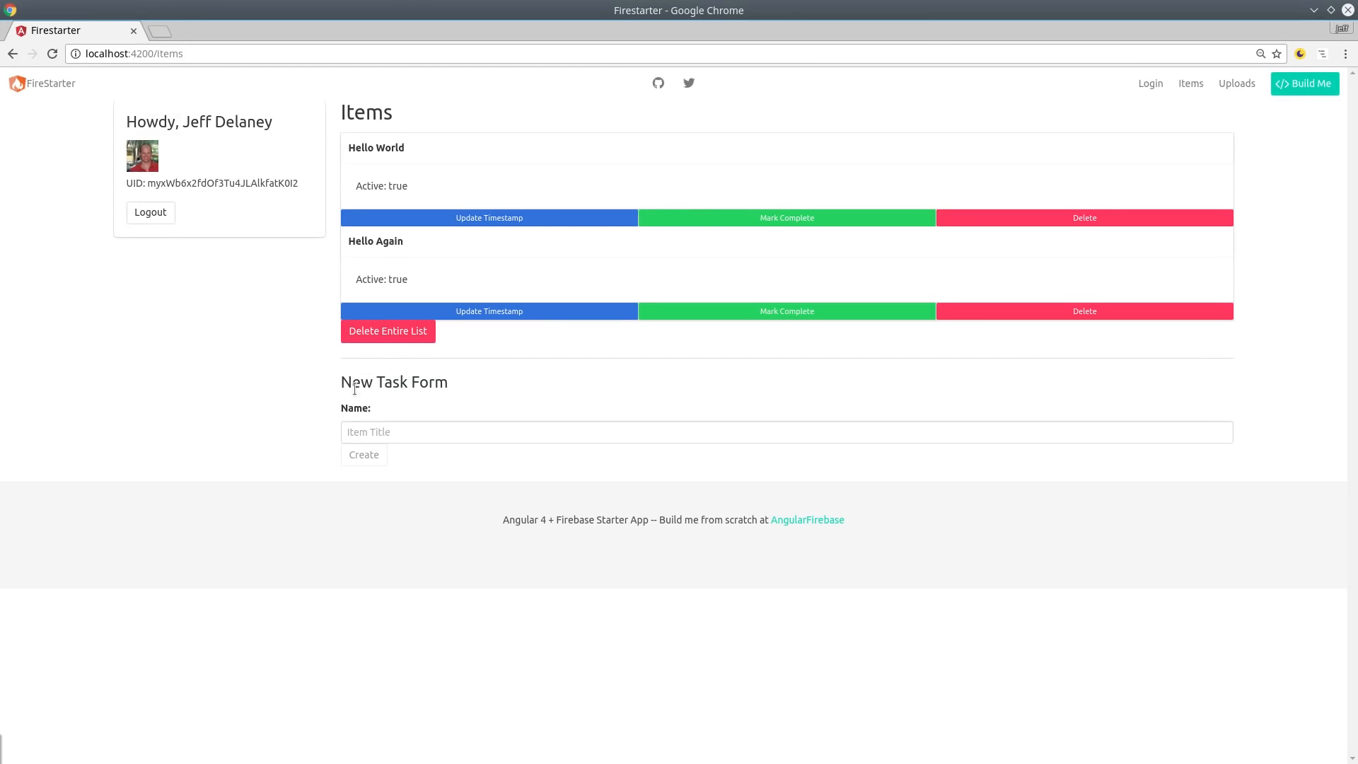
pyautogui.click(1149, 83)
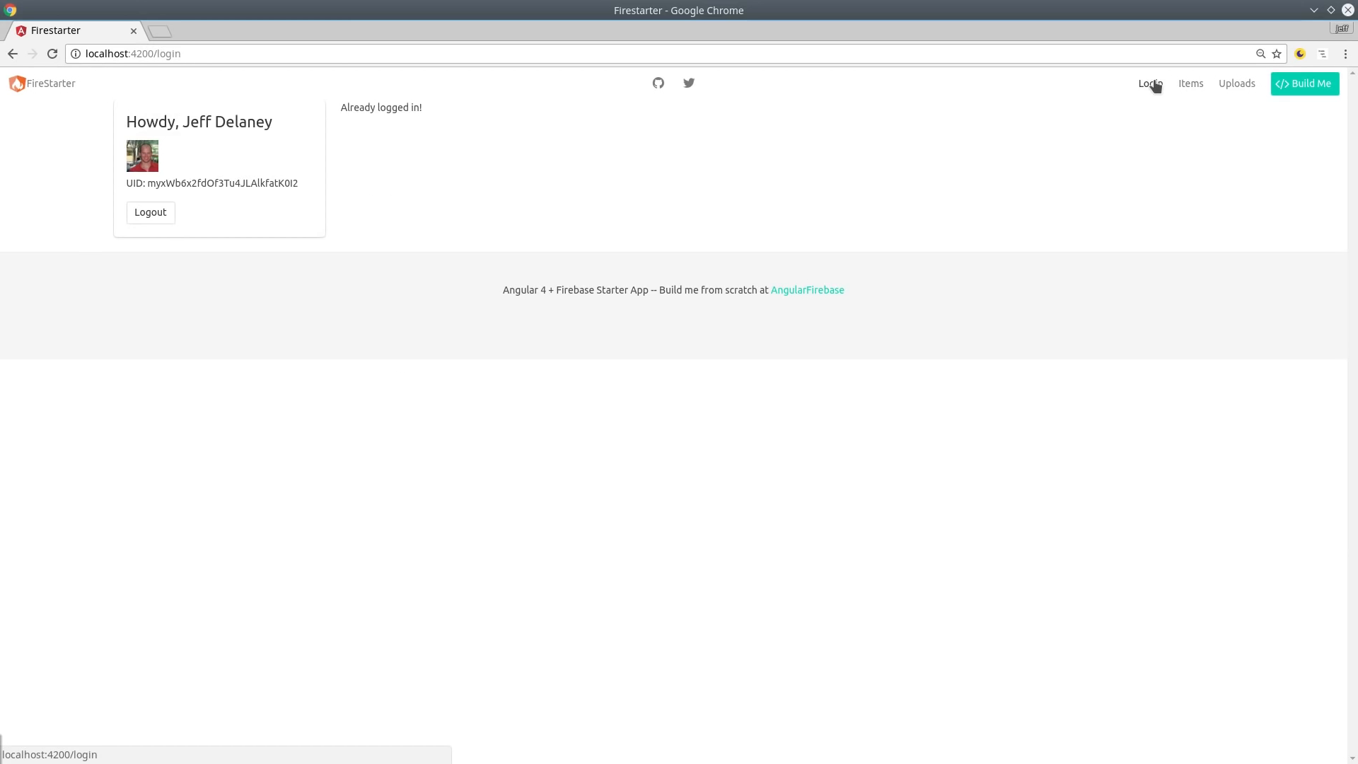
pyautogui.click(1189, 83)
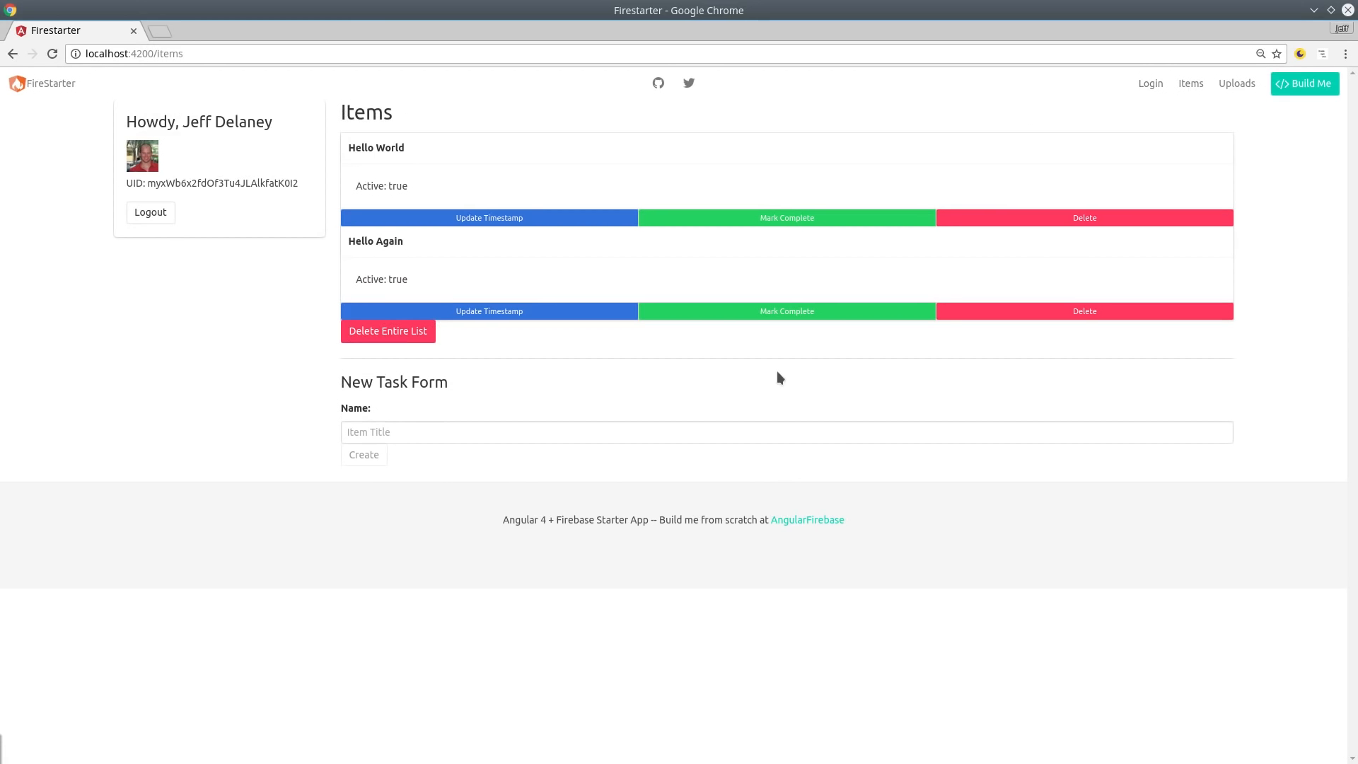